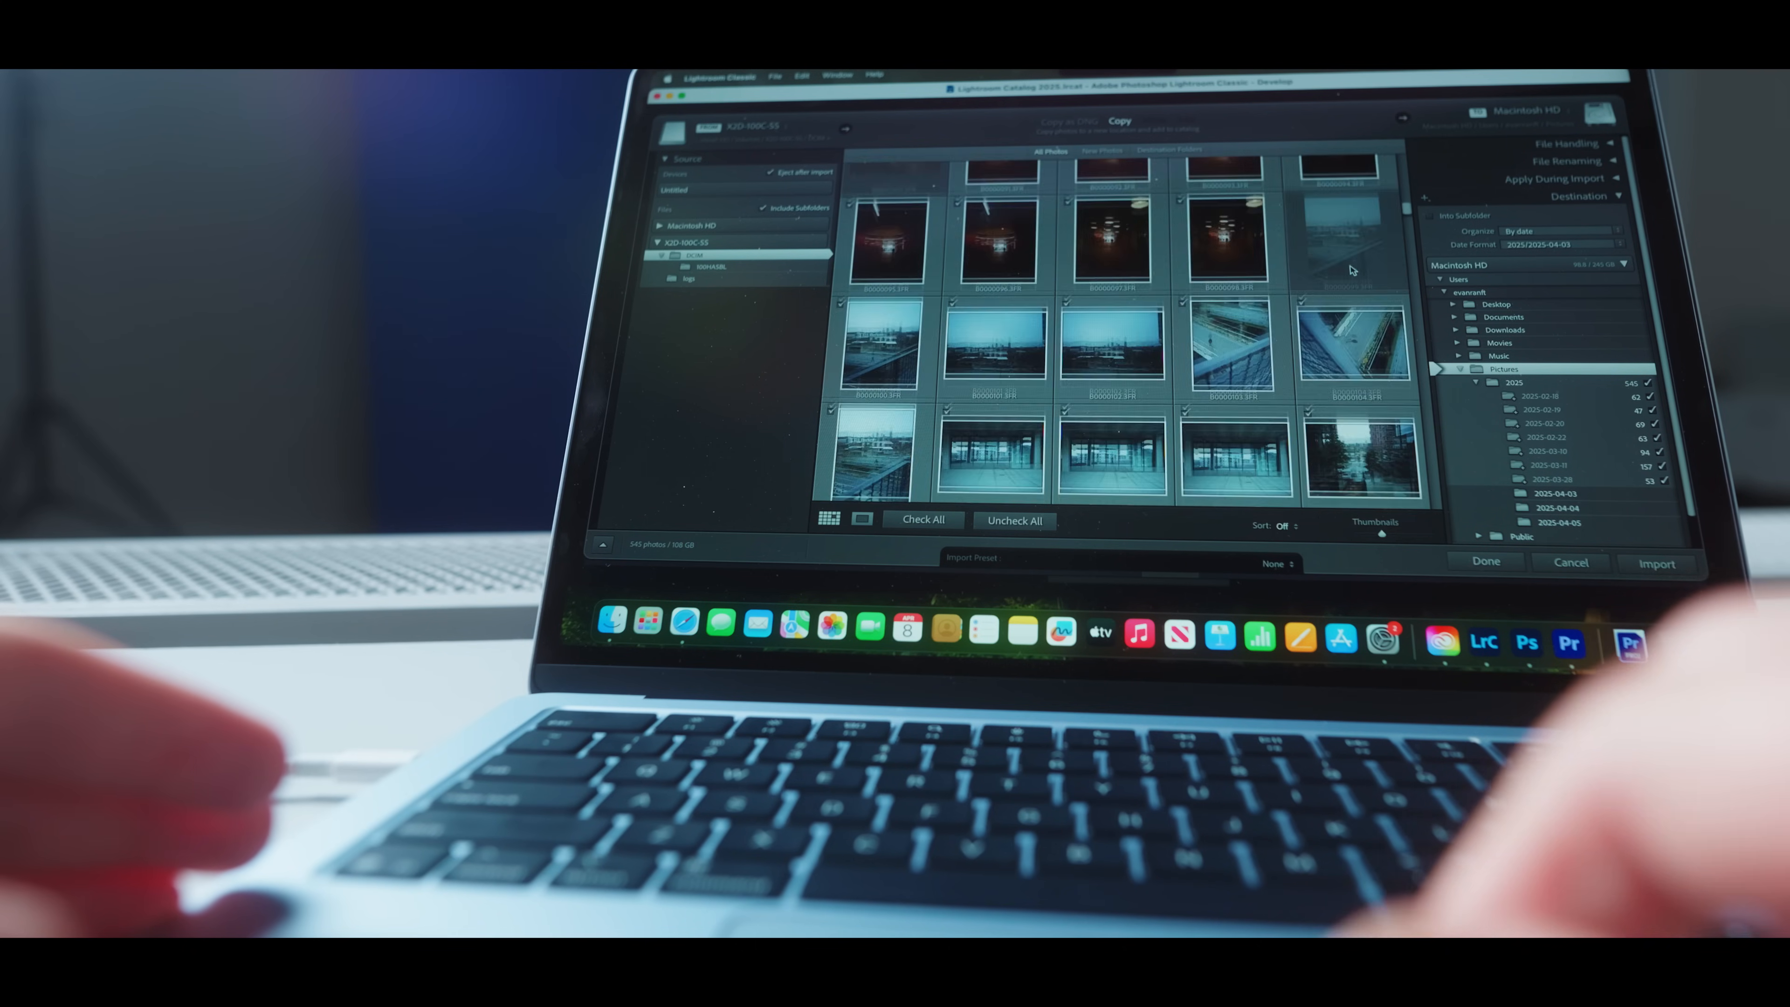
- Scroll down through the page content shown on screen as b-roll
scroll(down, 3)
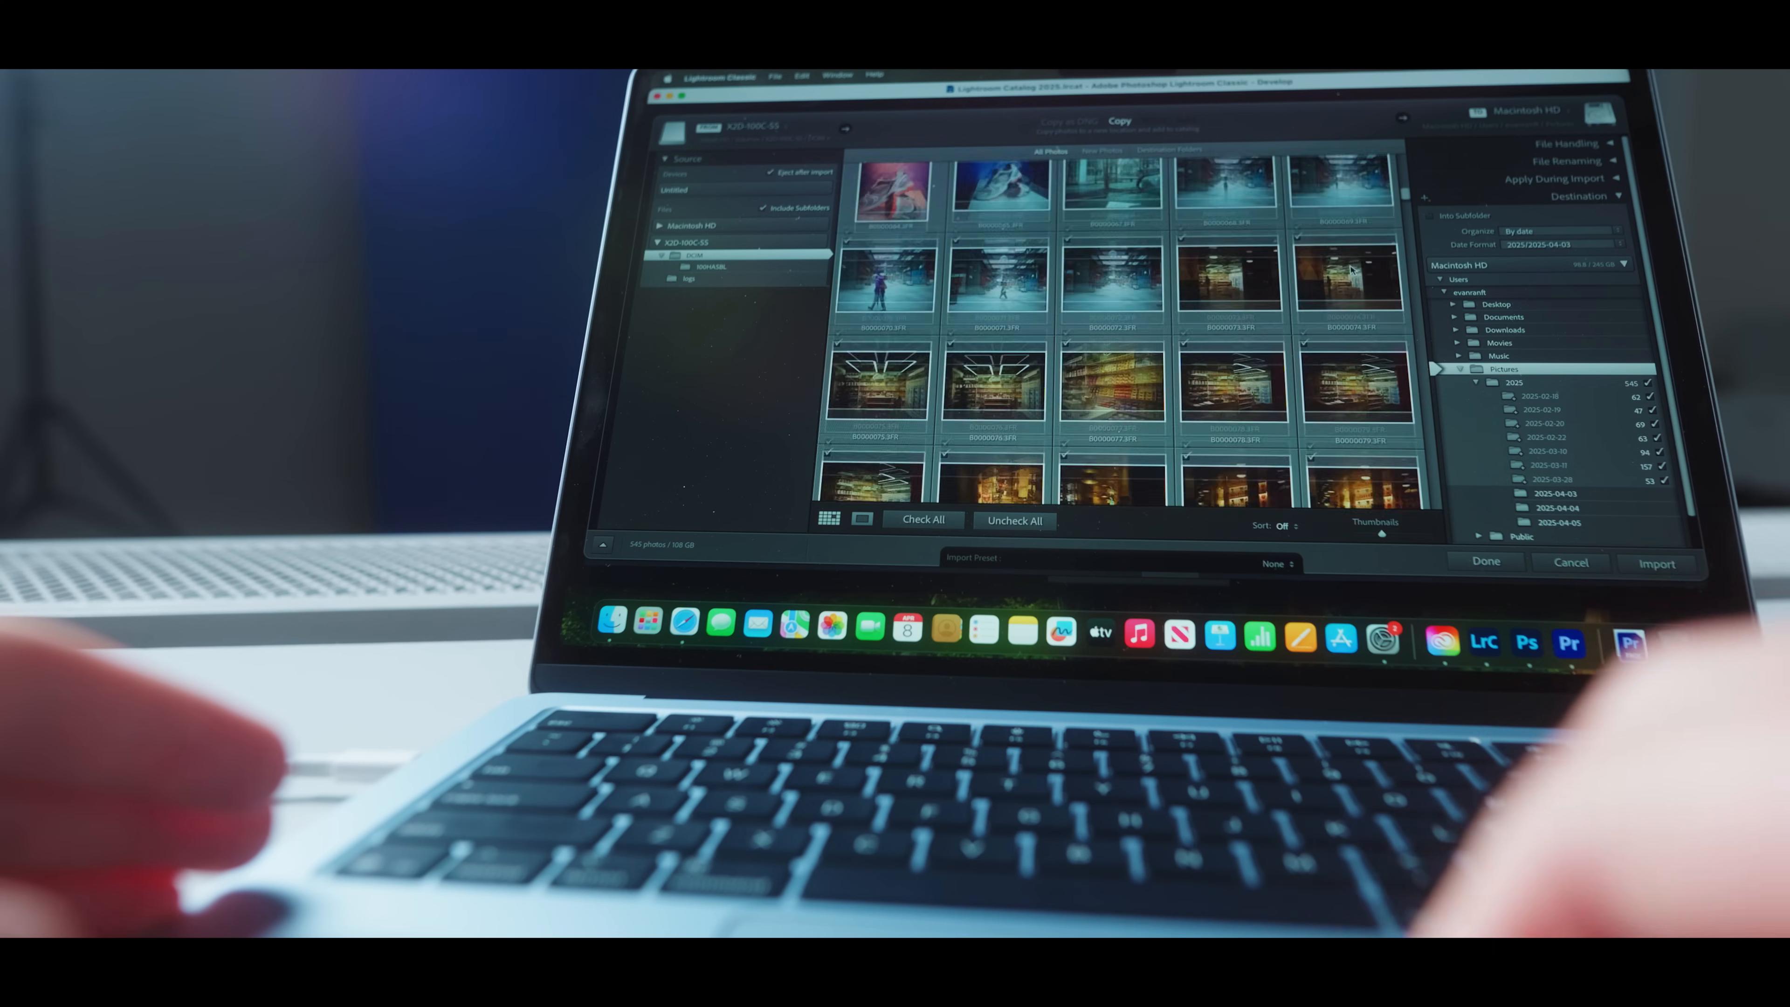
scroll(down, 3)
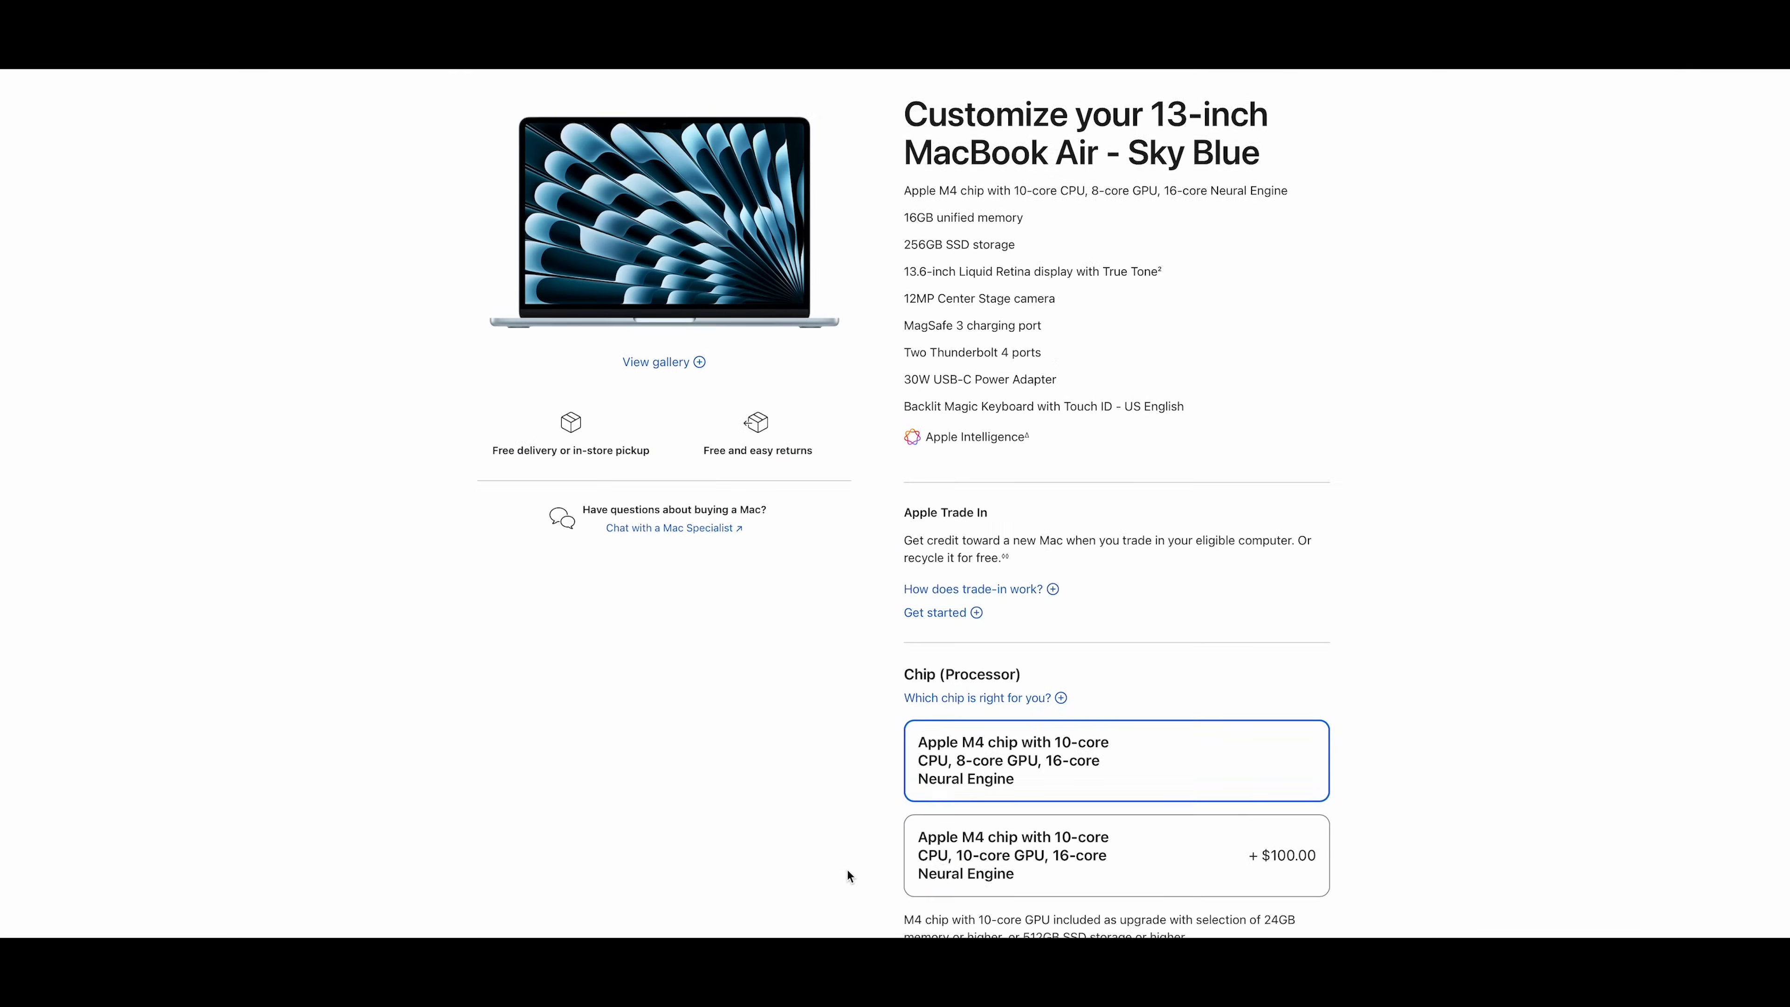
scroll(down, 3)
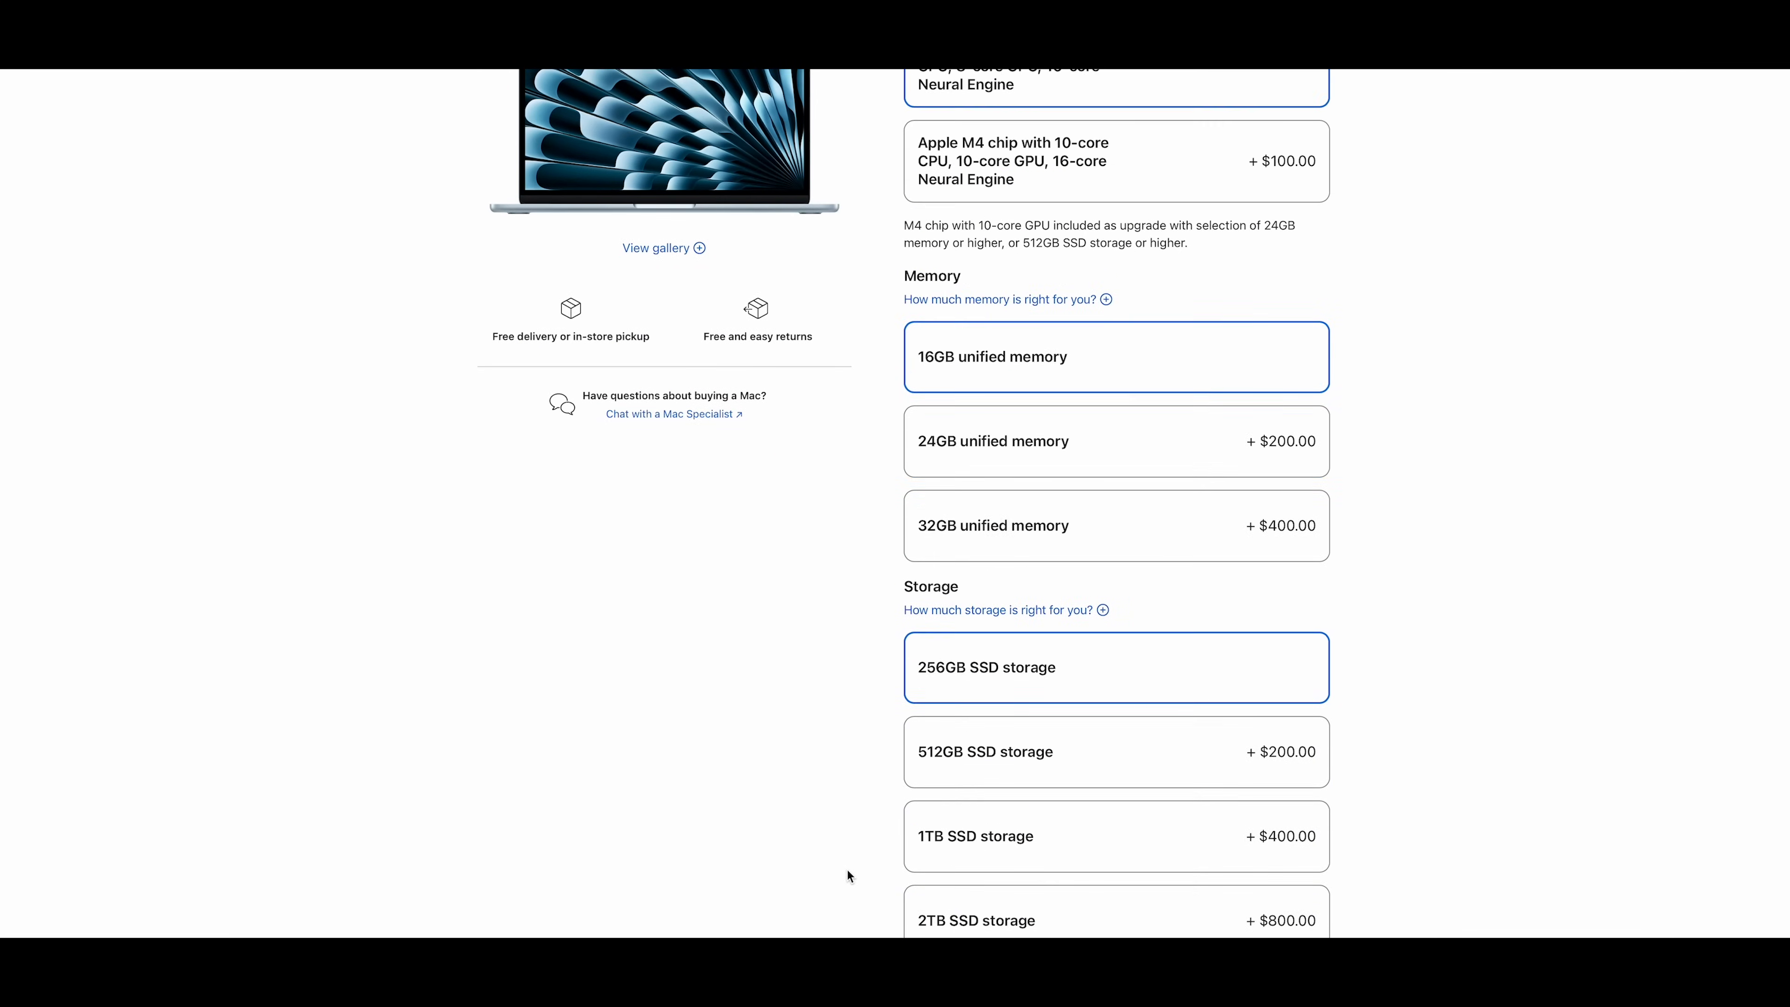
scroll(down, 3)
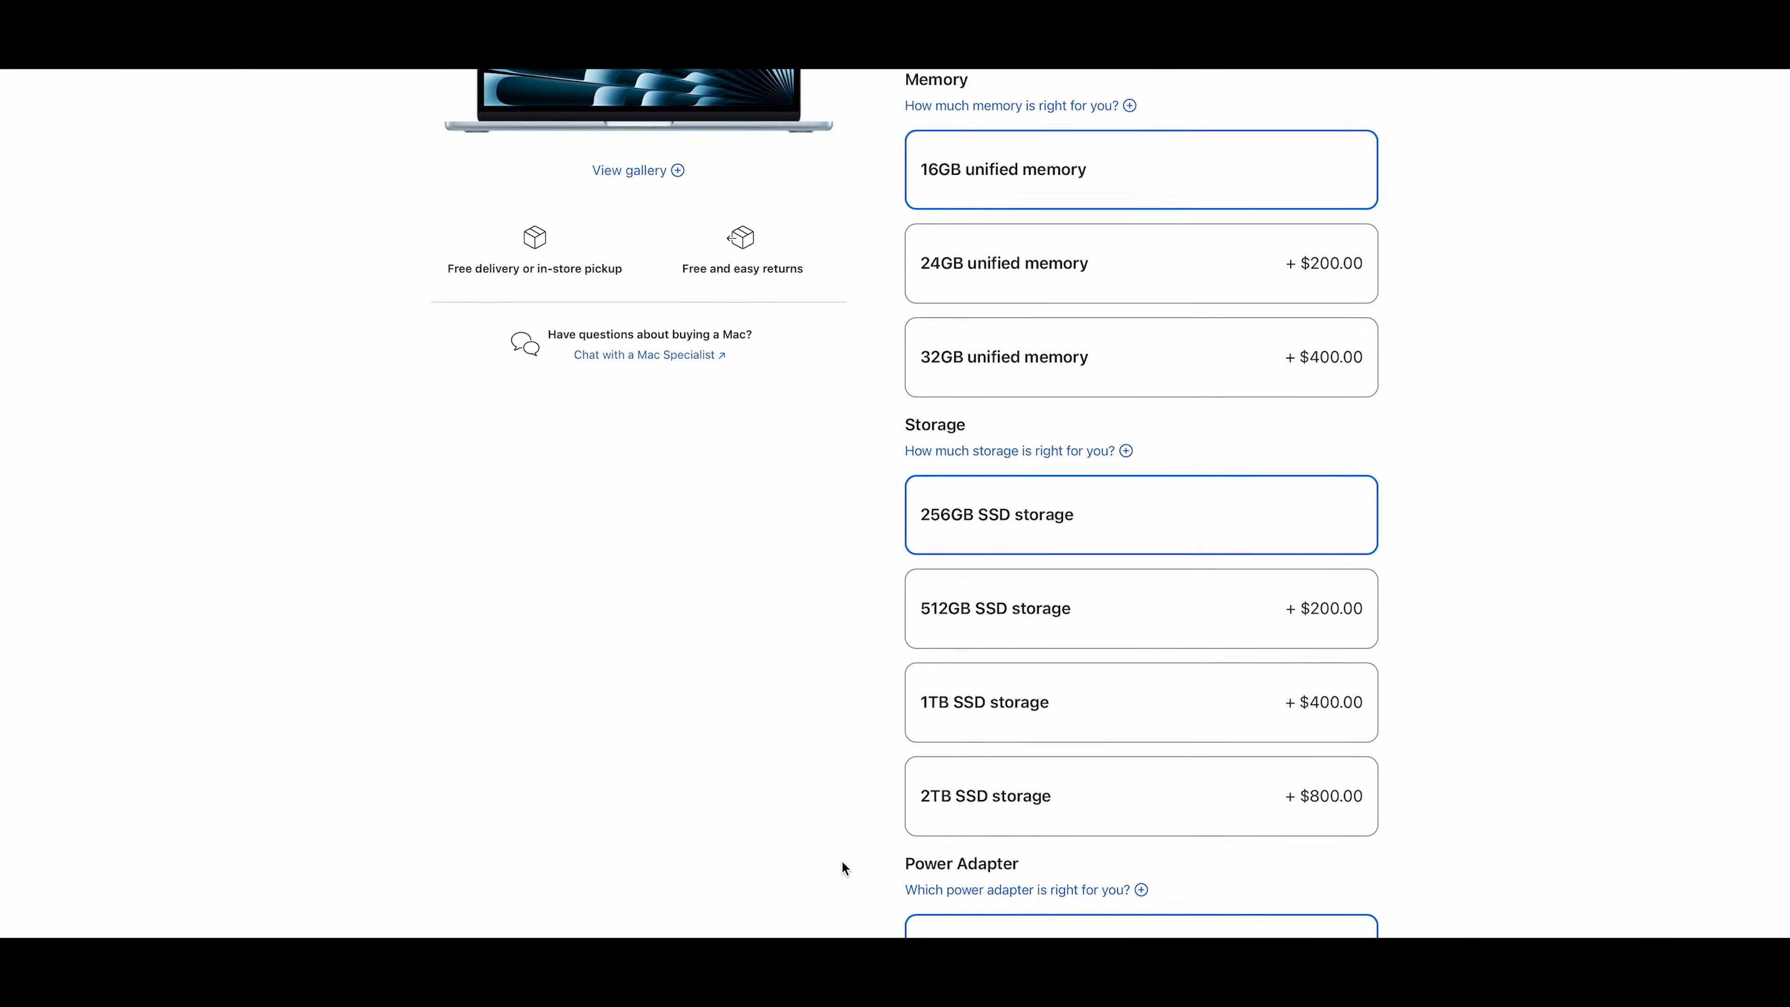
scroll(down, 3)
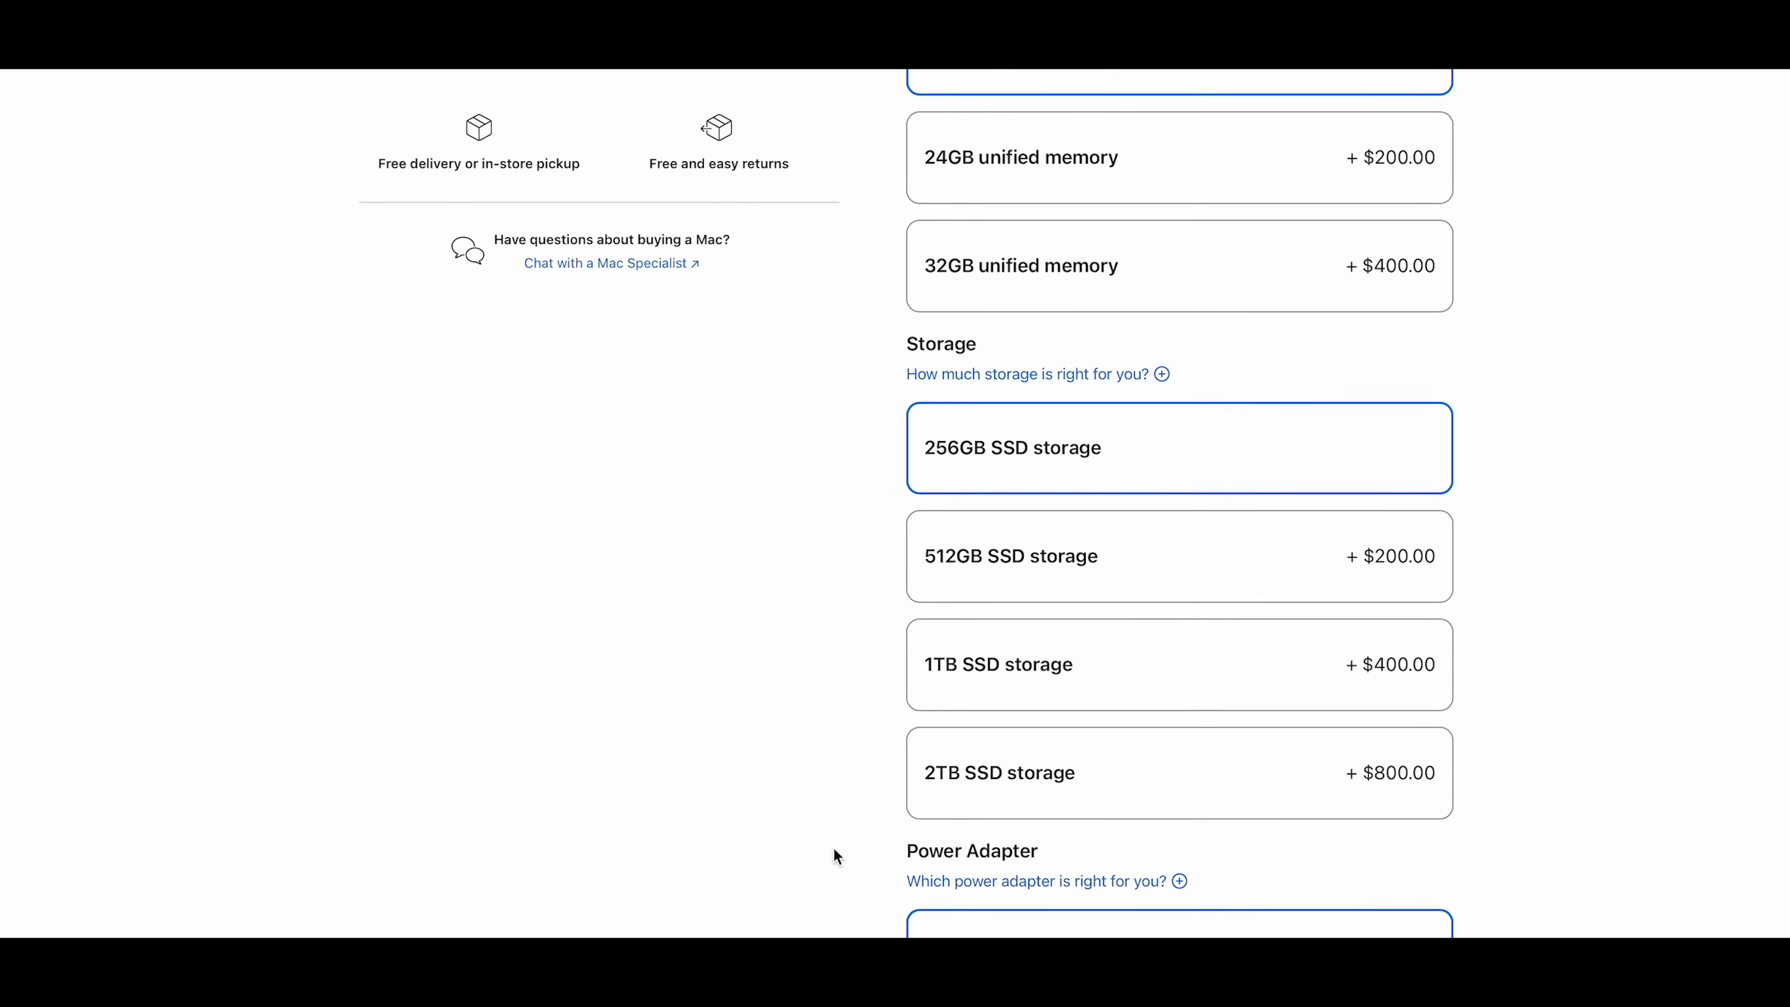
scroll(down, 3)
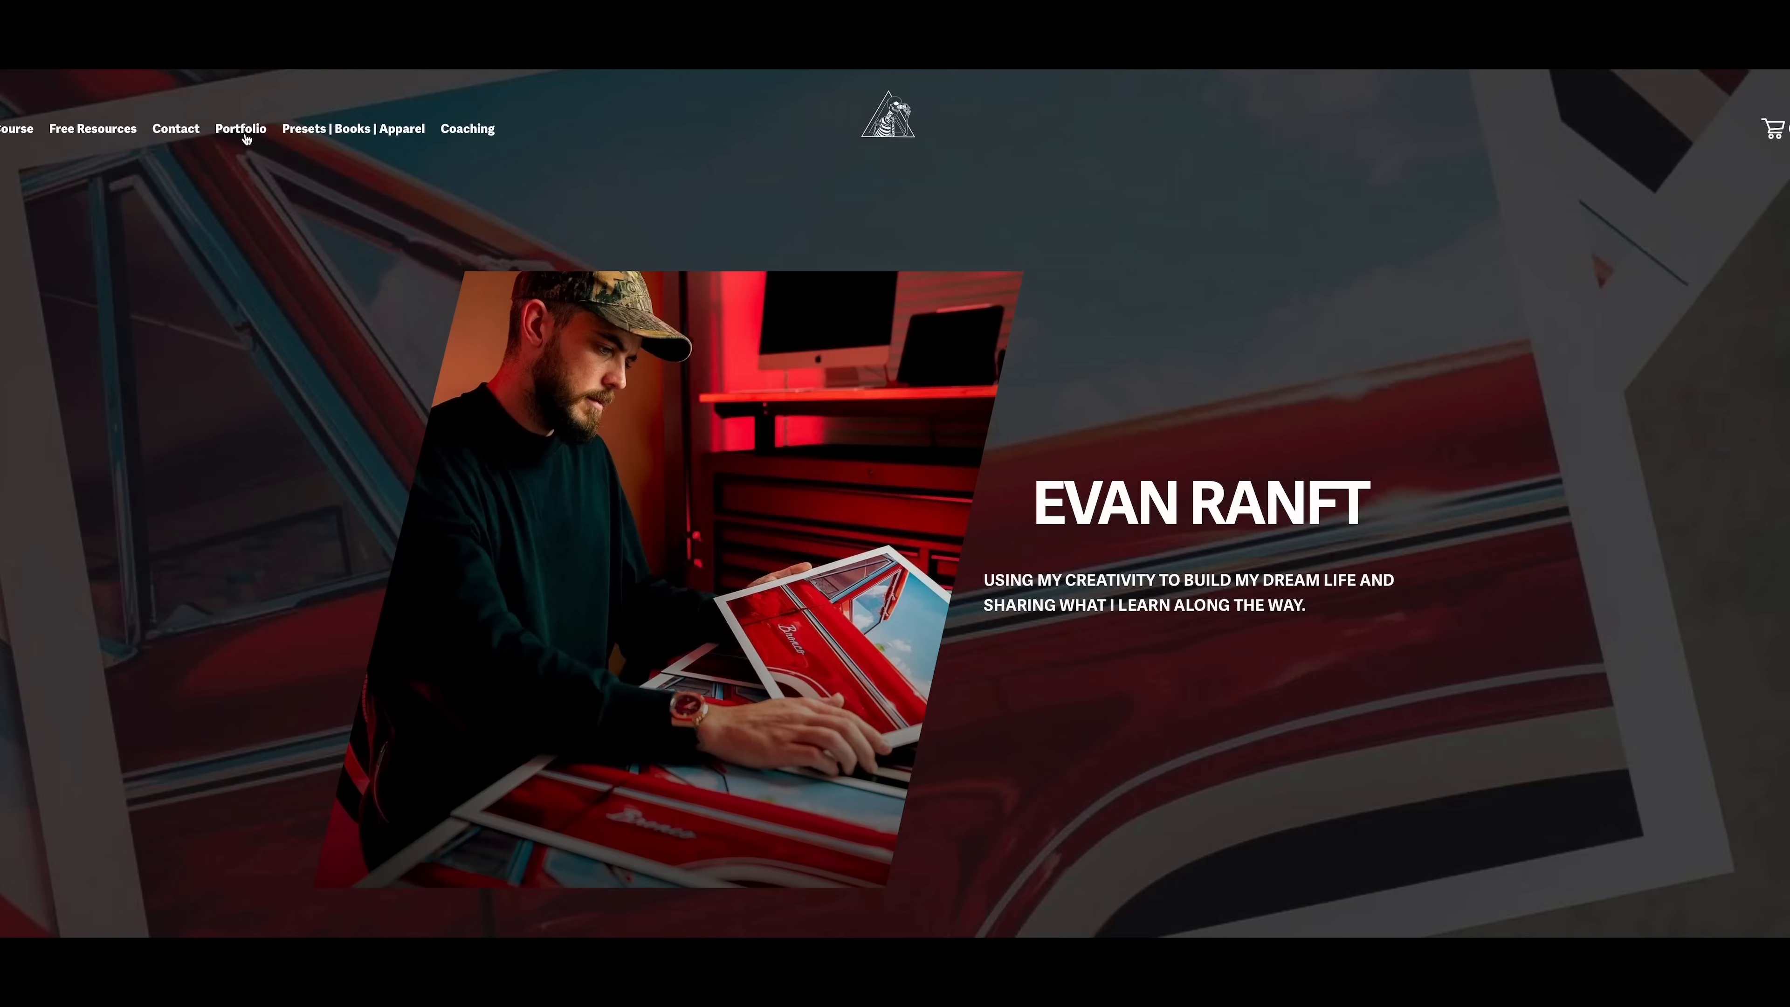
- Show the Squarespace site's Contact page, then browse the template gallery filtered by store, membership and service types
click(175, 128)
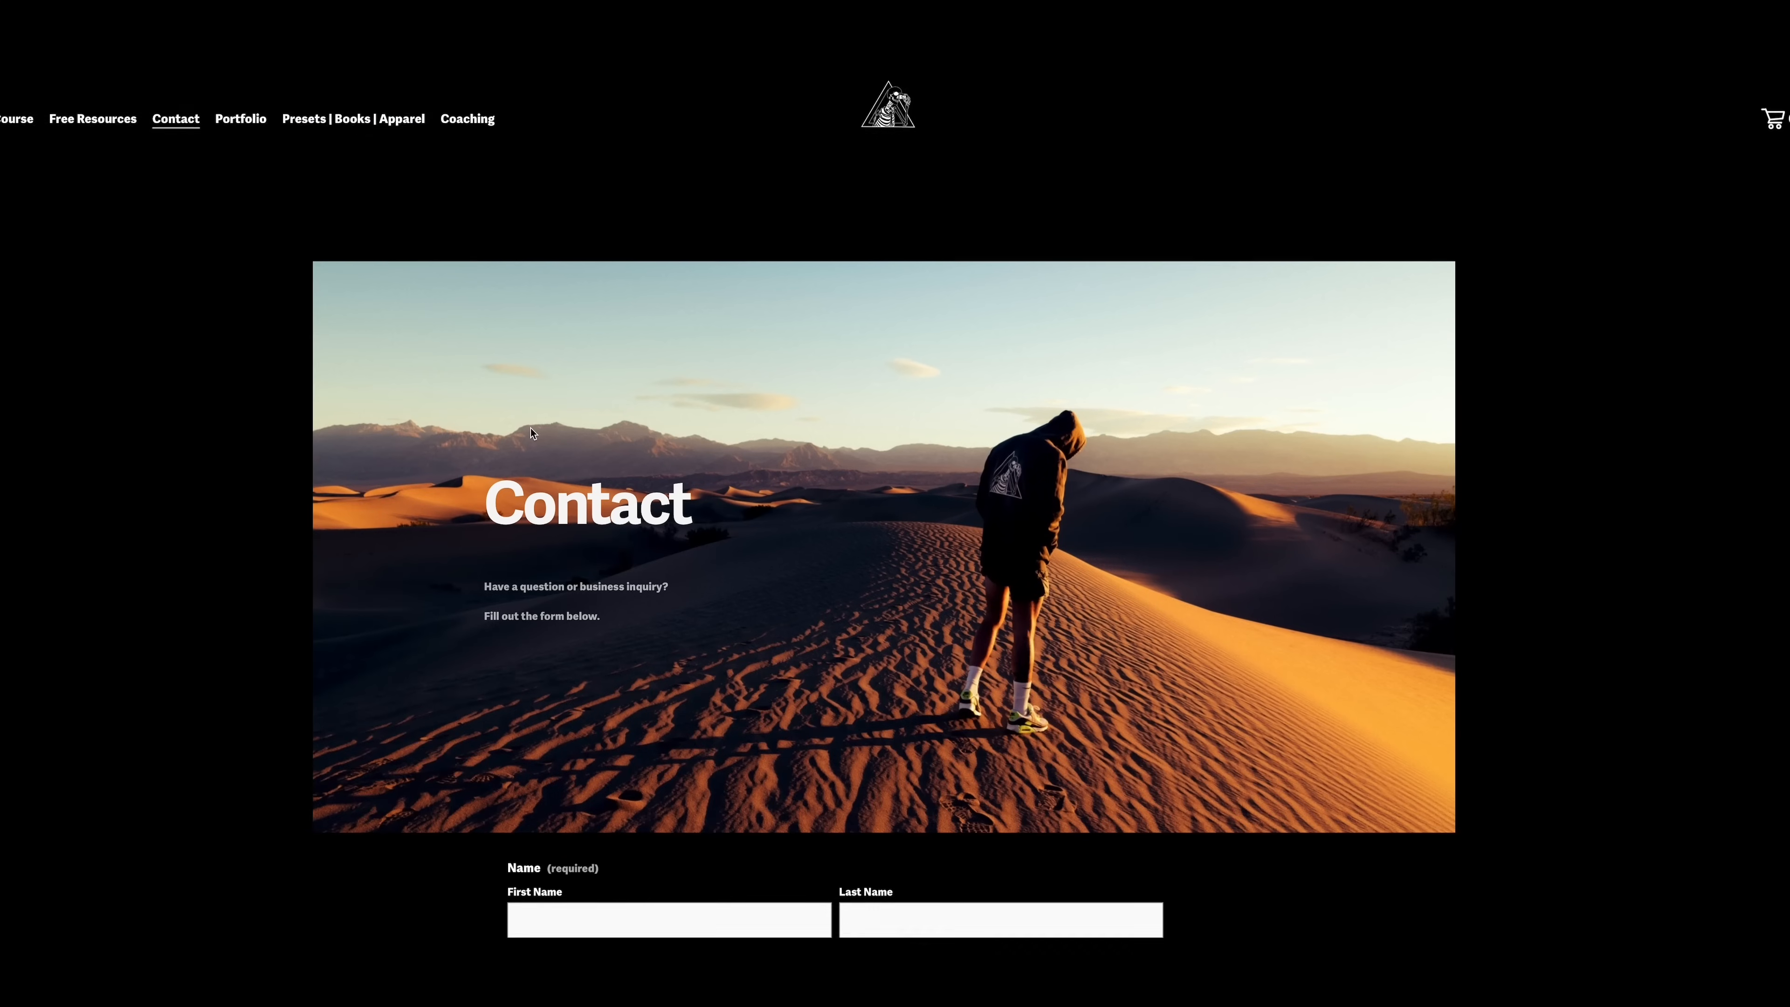
scroll(down, 3)
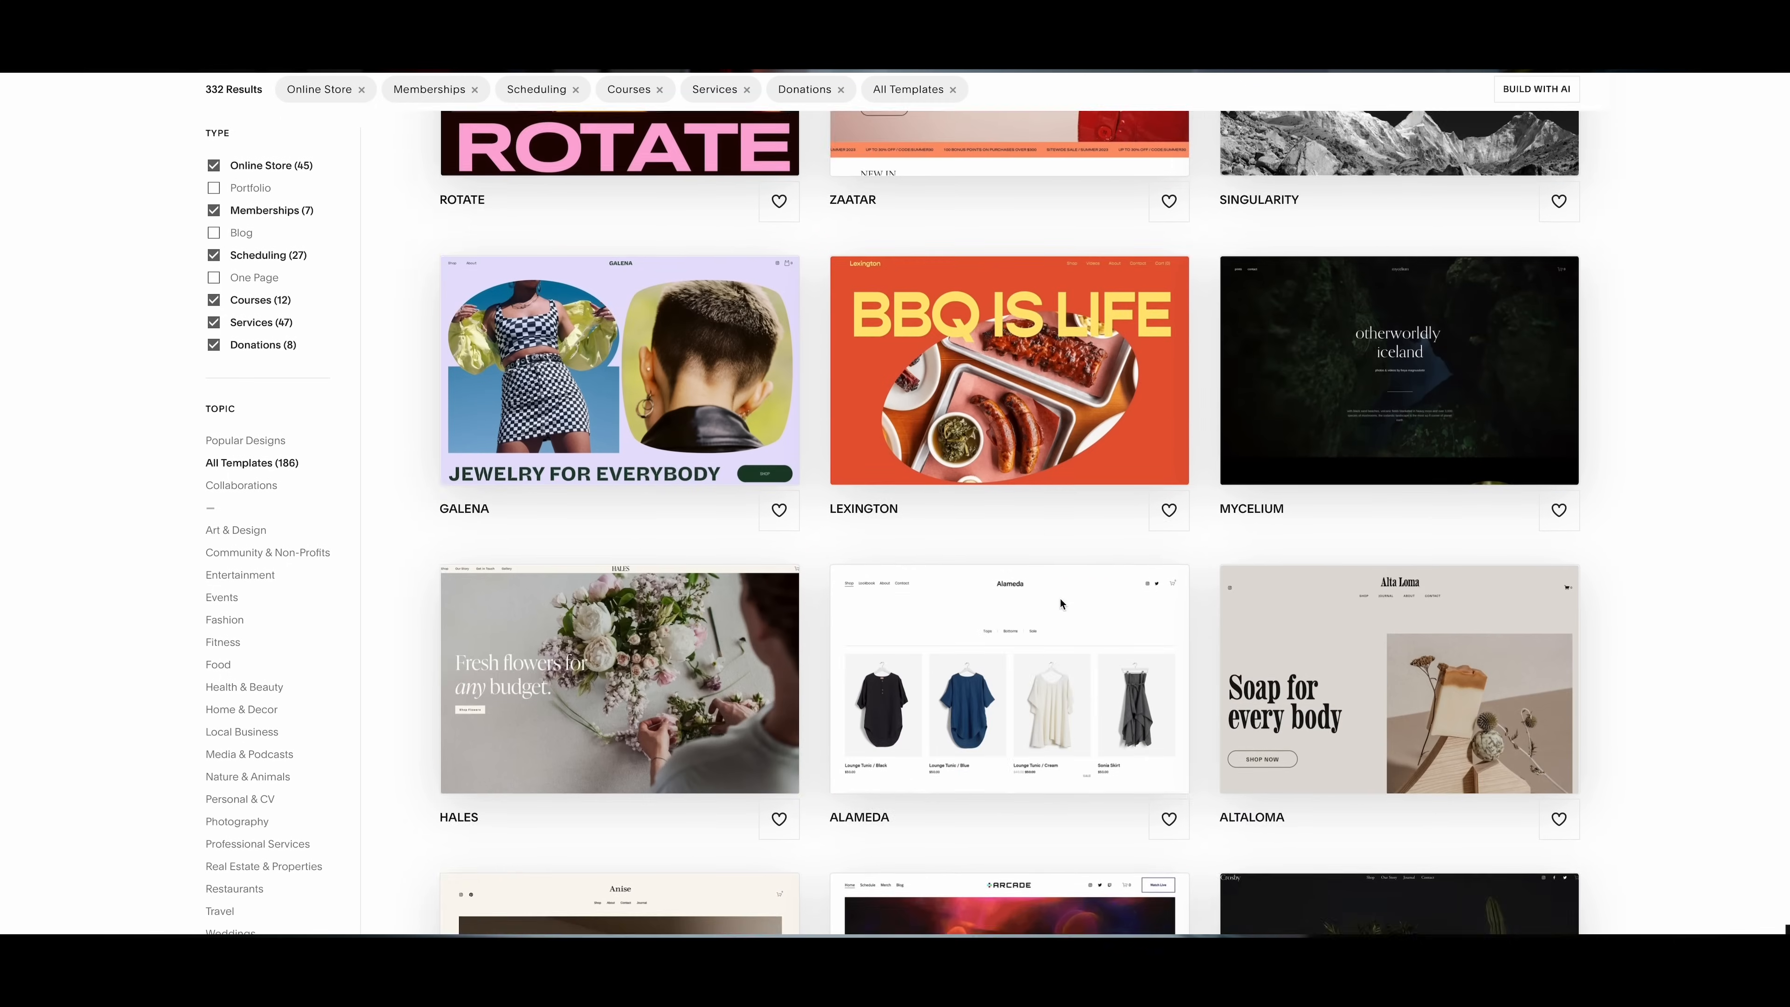
scroll(down, 3)
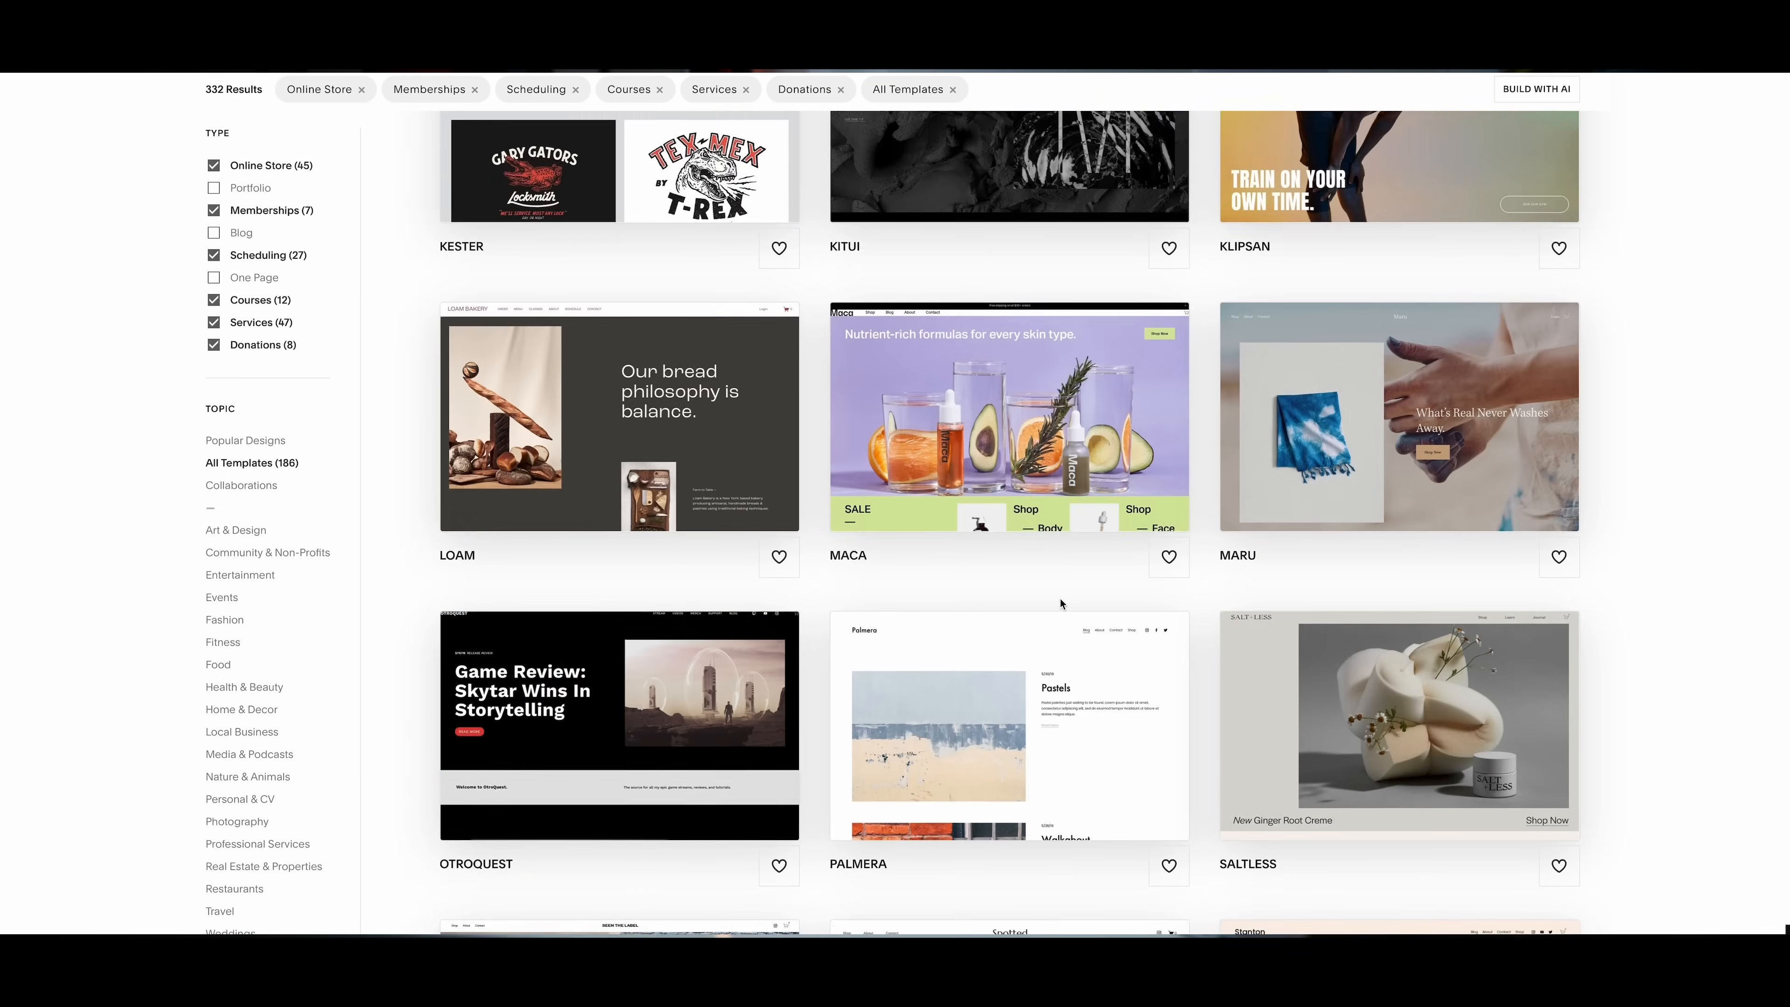